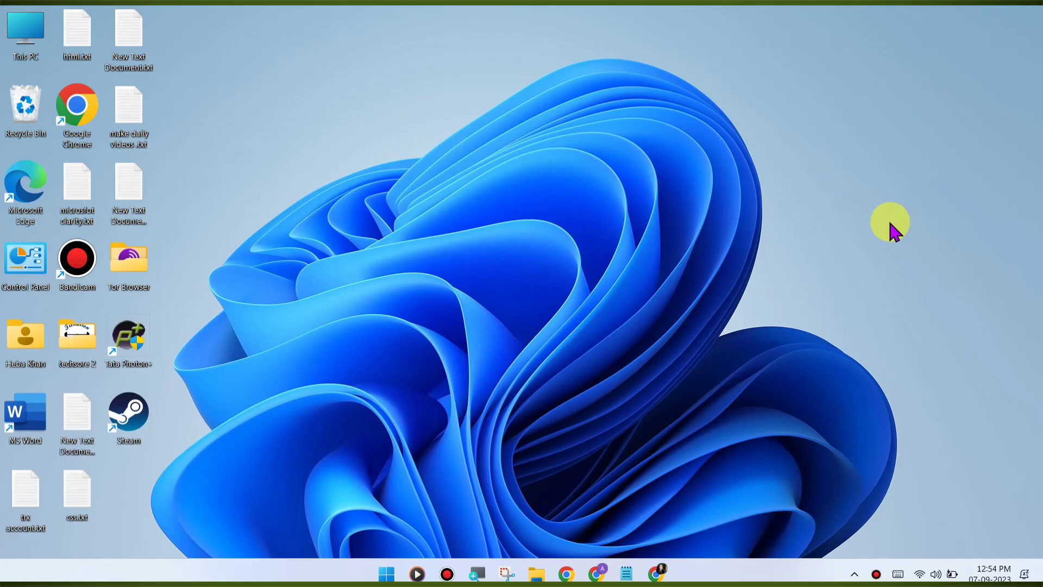
pyautogui.moveTo(787, 281)
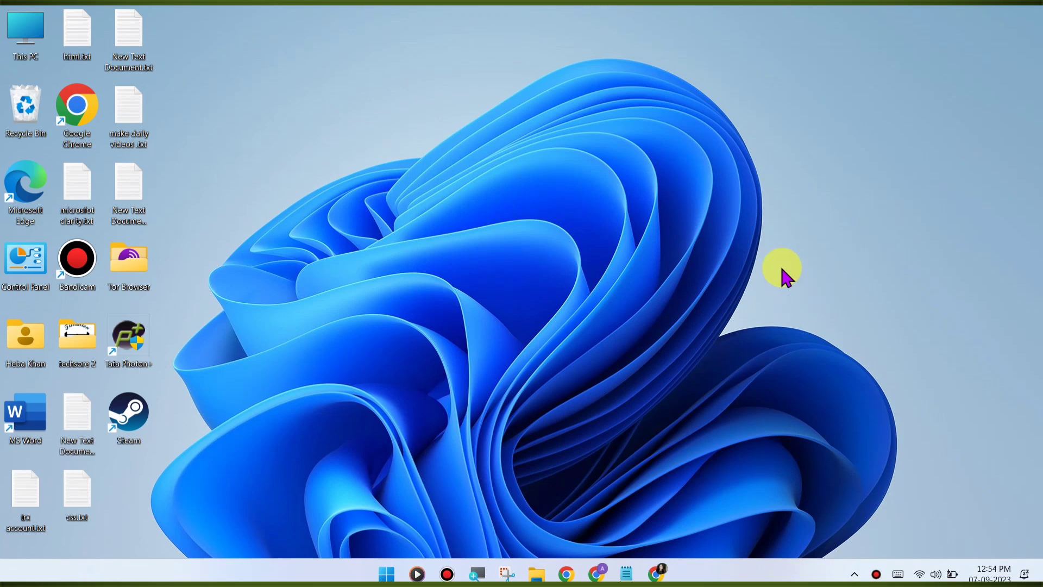
pyautogui.moveTo(708, 377)
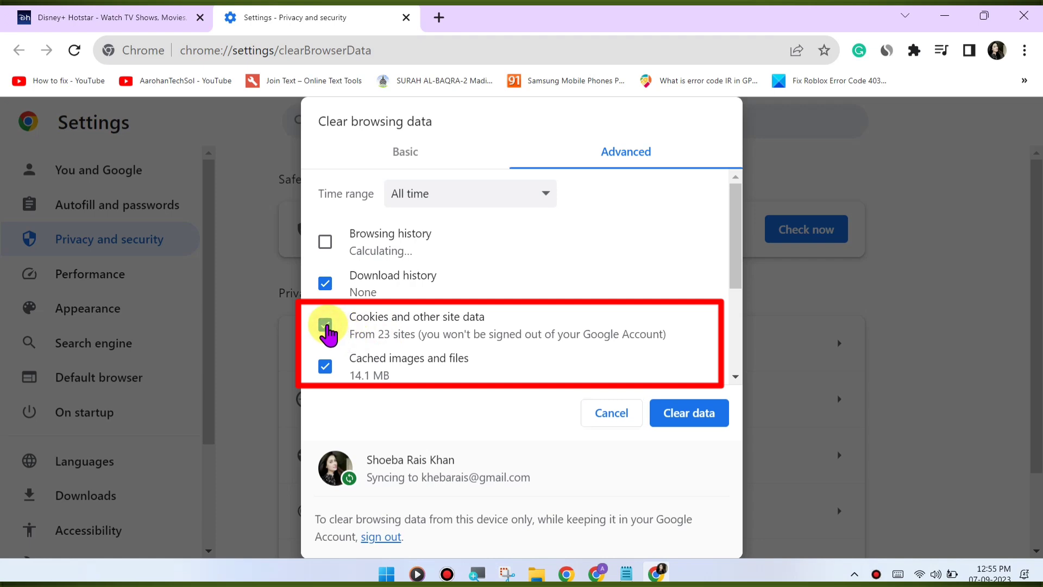
# Include cached images and files with cookies for All time and clear the data
pyautogui.scroll(-3)
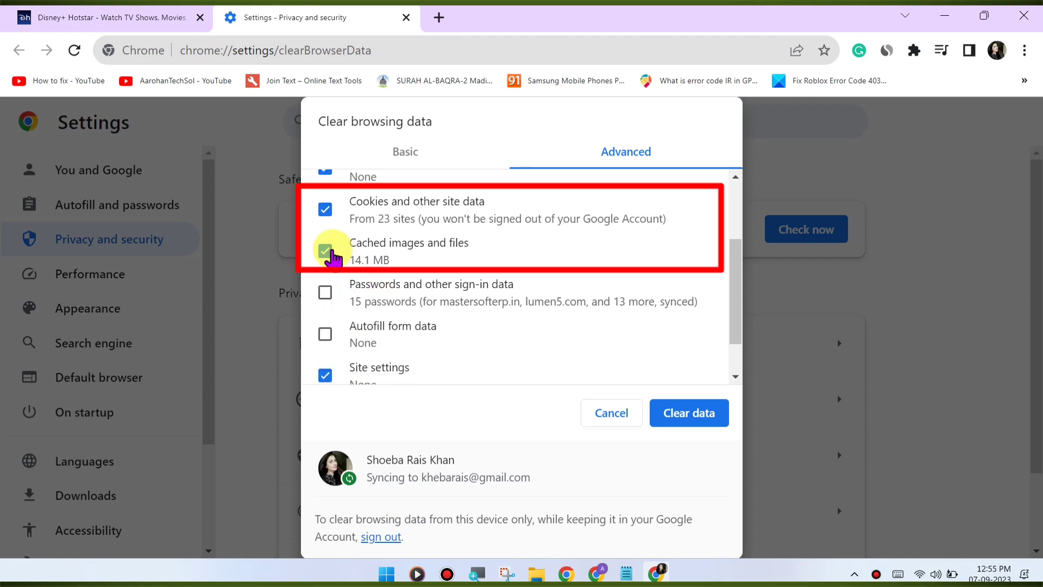
pyautogui.click(325, 250)
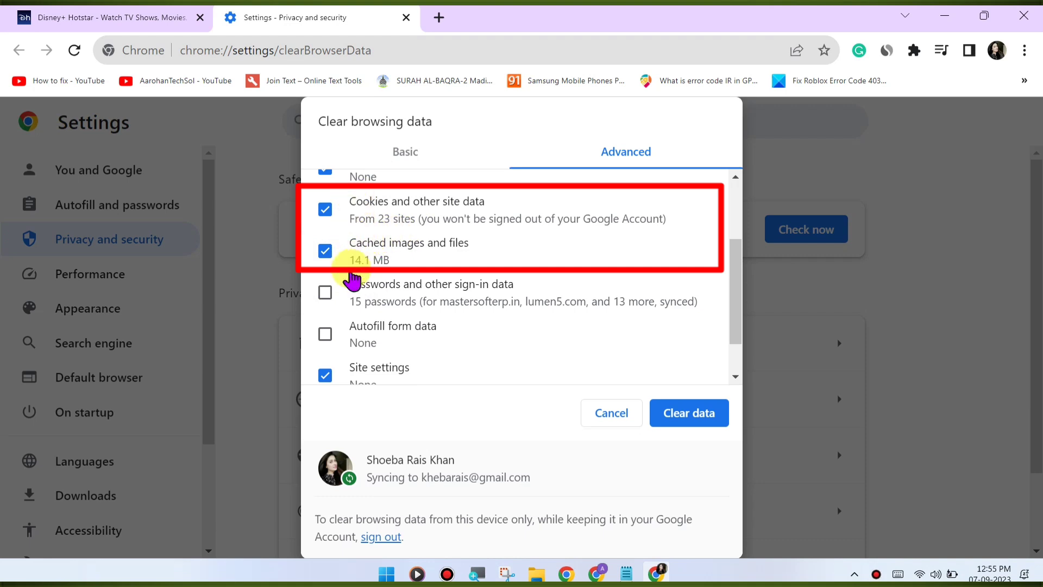
pyautogui.click(689, 413)
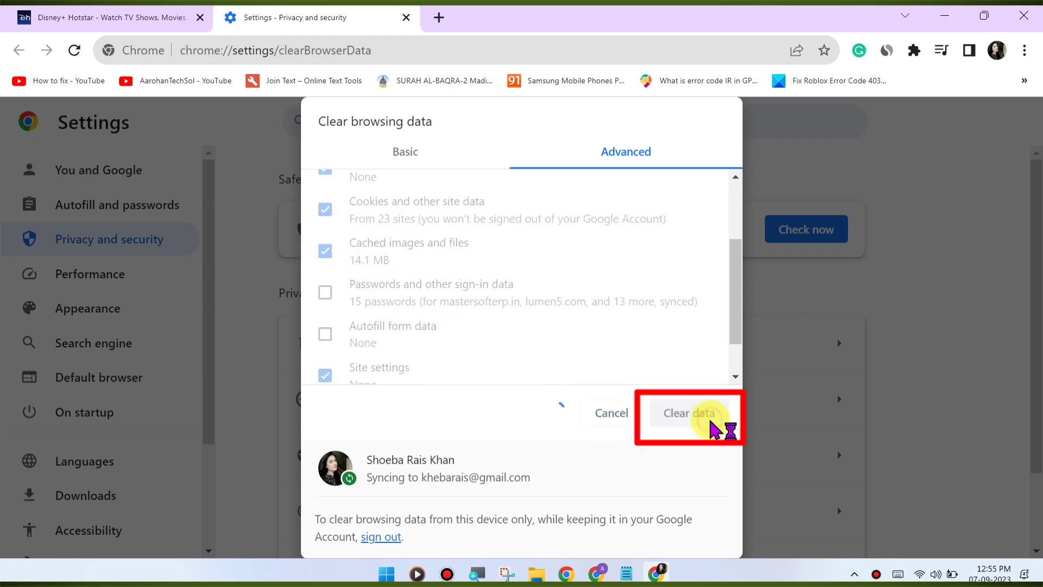
pyautogui.click(688, 413)
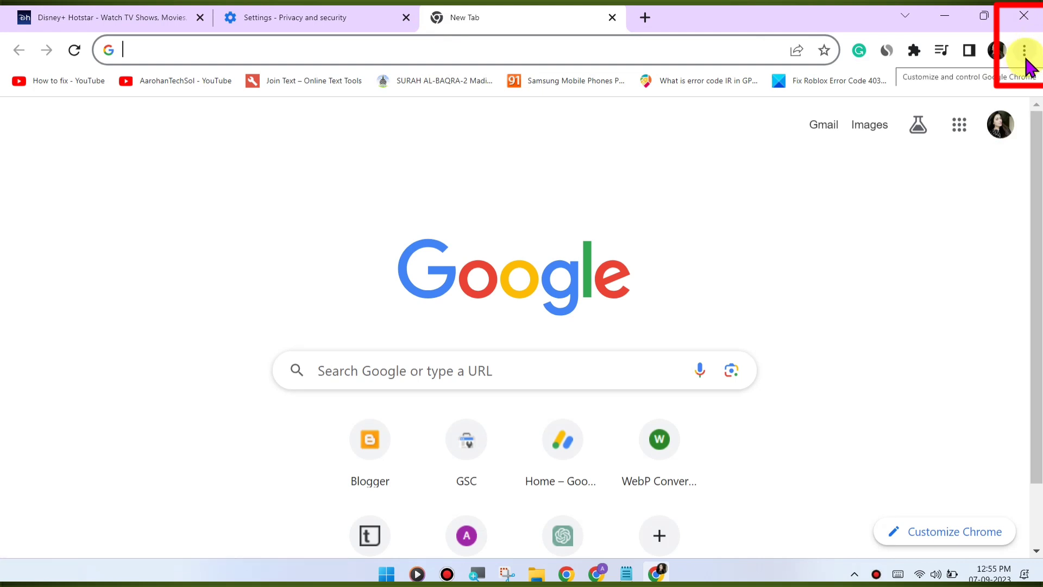
pyautogui.moveTo(1032, 54)
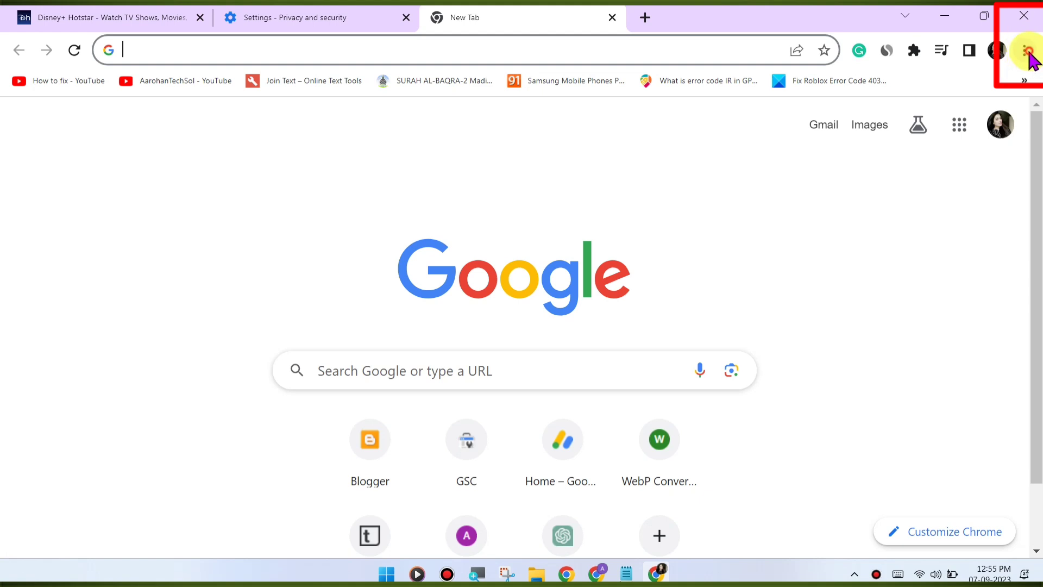
# Check the version on About Google Chrome (116, nearly up to date) and return to the new tab
pyautogui.click(1017, 50)
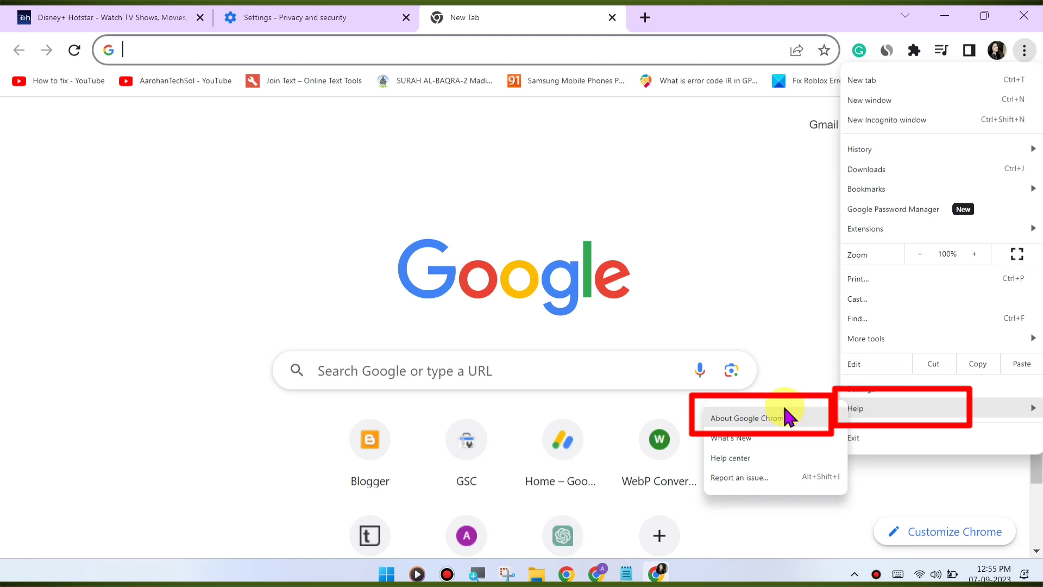
pyautogui.click(749, 417)
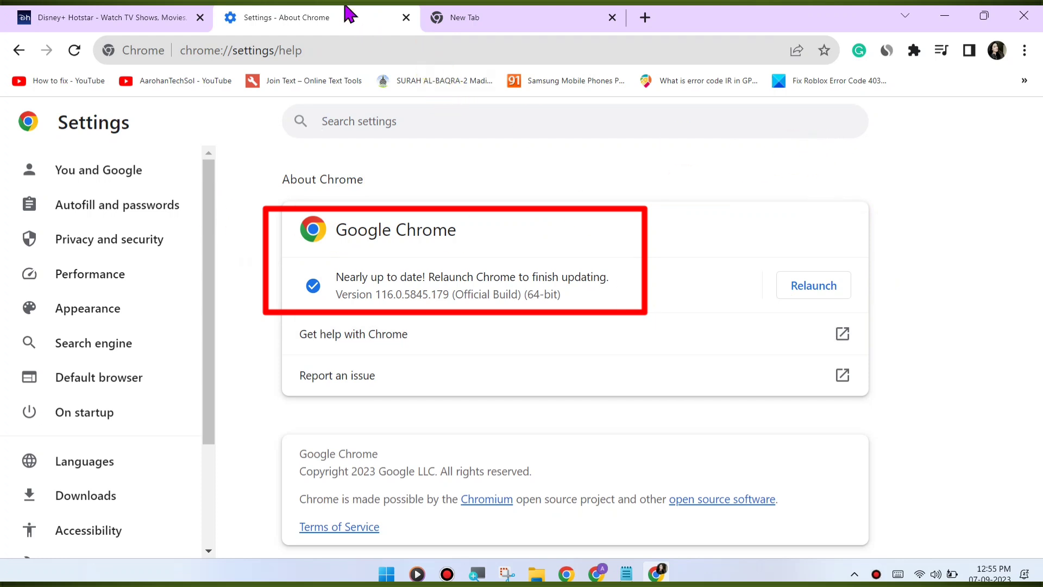
pyautogui.click(465, 17)
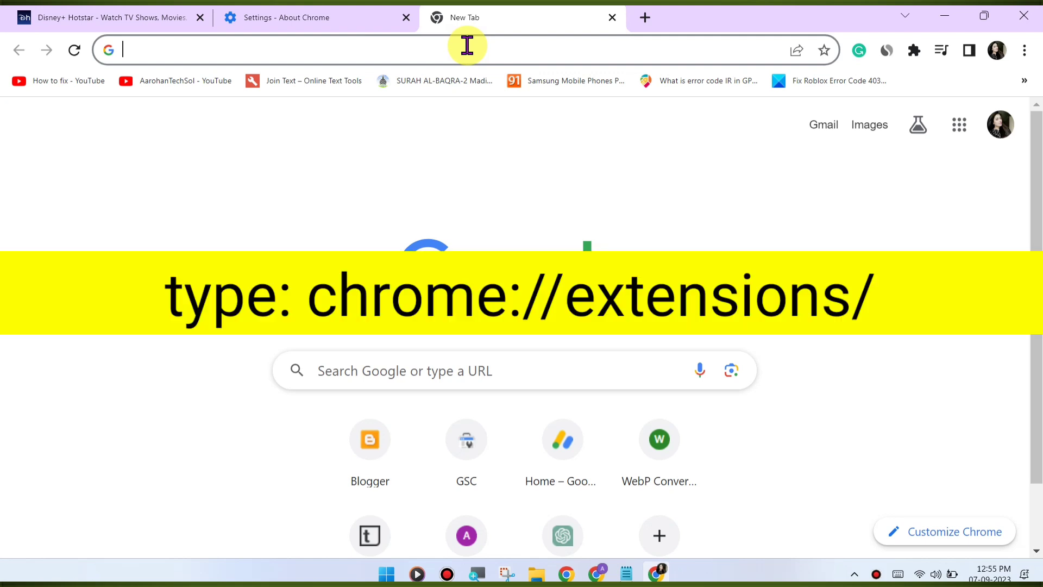
# Navigate to chrome://extensions/ to list the four installed extensions
pyautogui.write('chrome://extensions/')
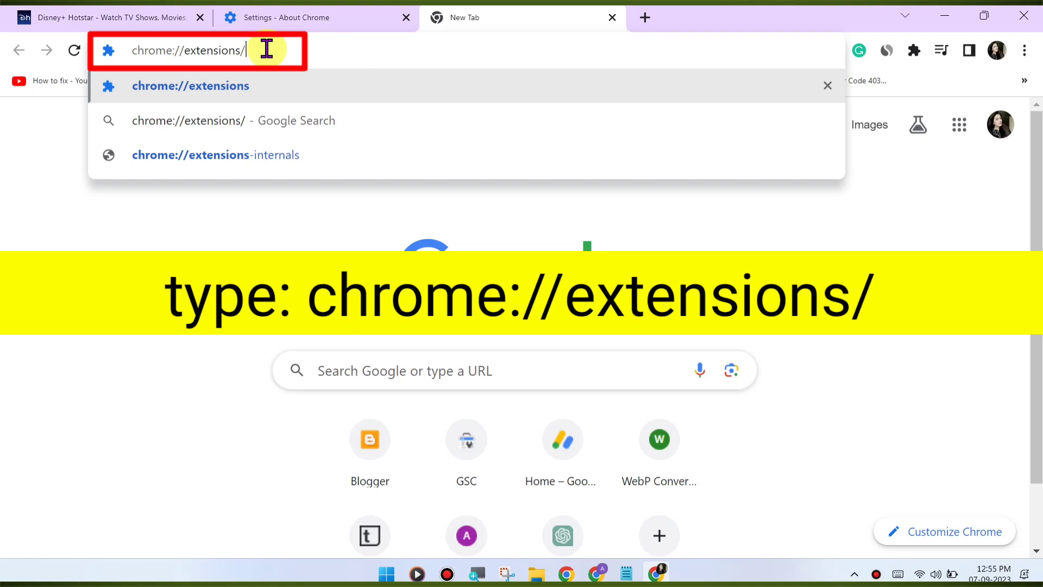
pyautogui.press('Enter')
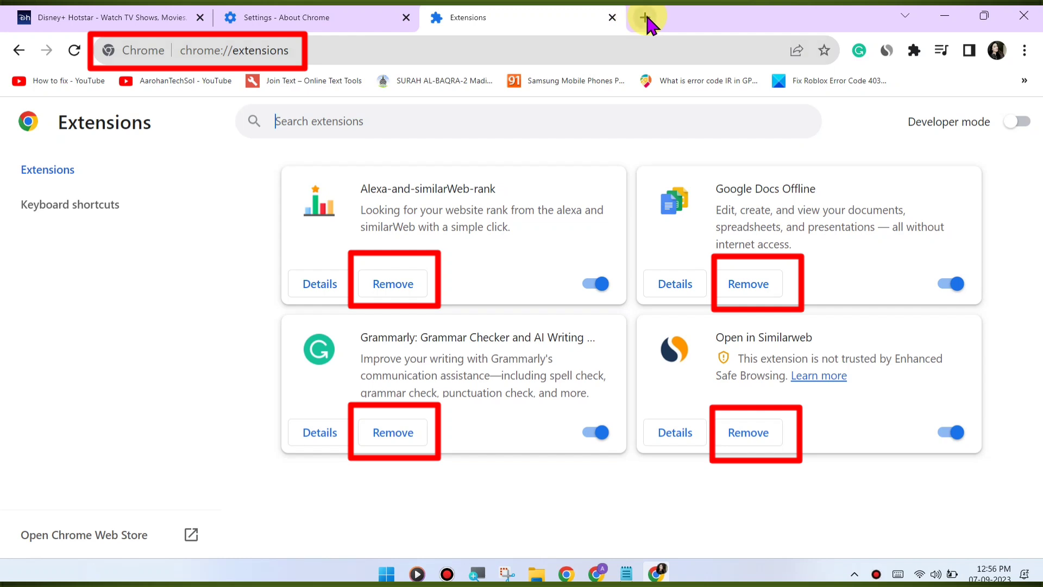
pyautogui.moveTo(754, 18)
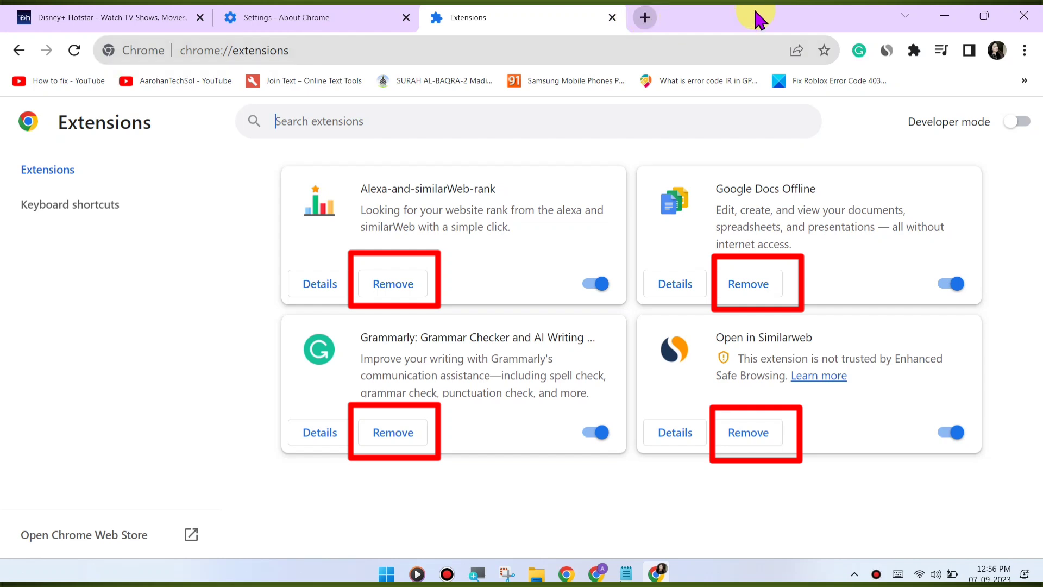
pyautogui.moveTo(1034, 234)
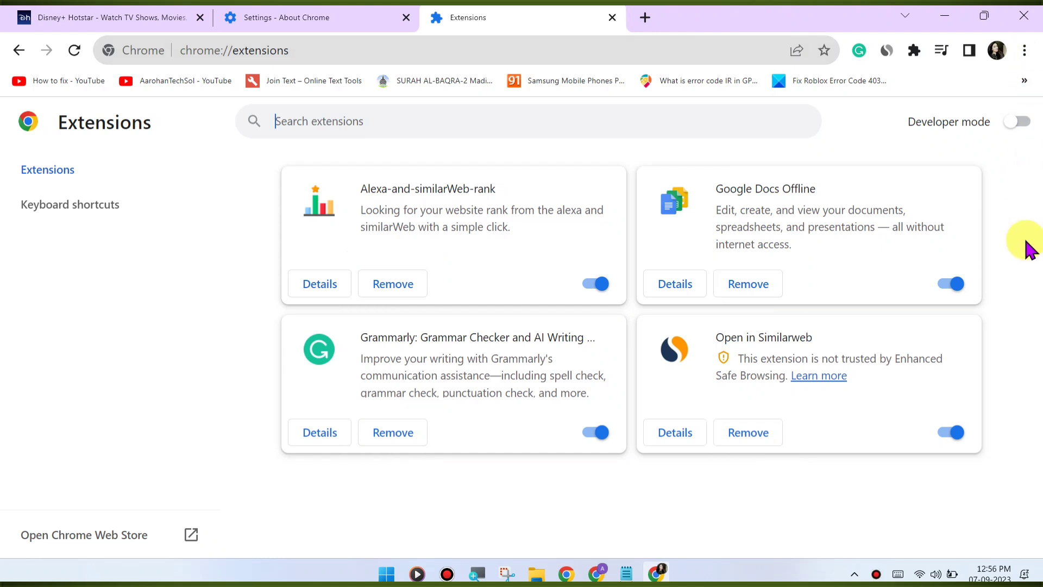
pyautogui.moveTo(1034, 255)
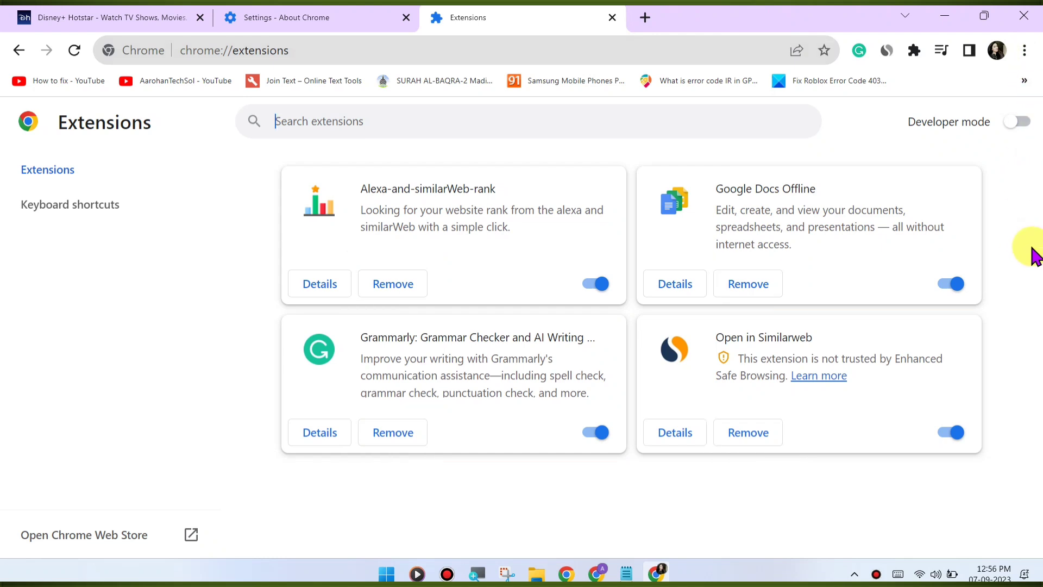